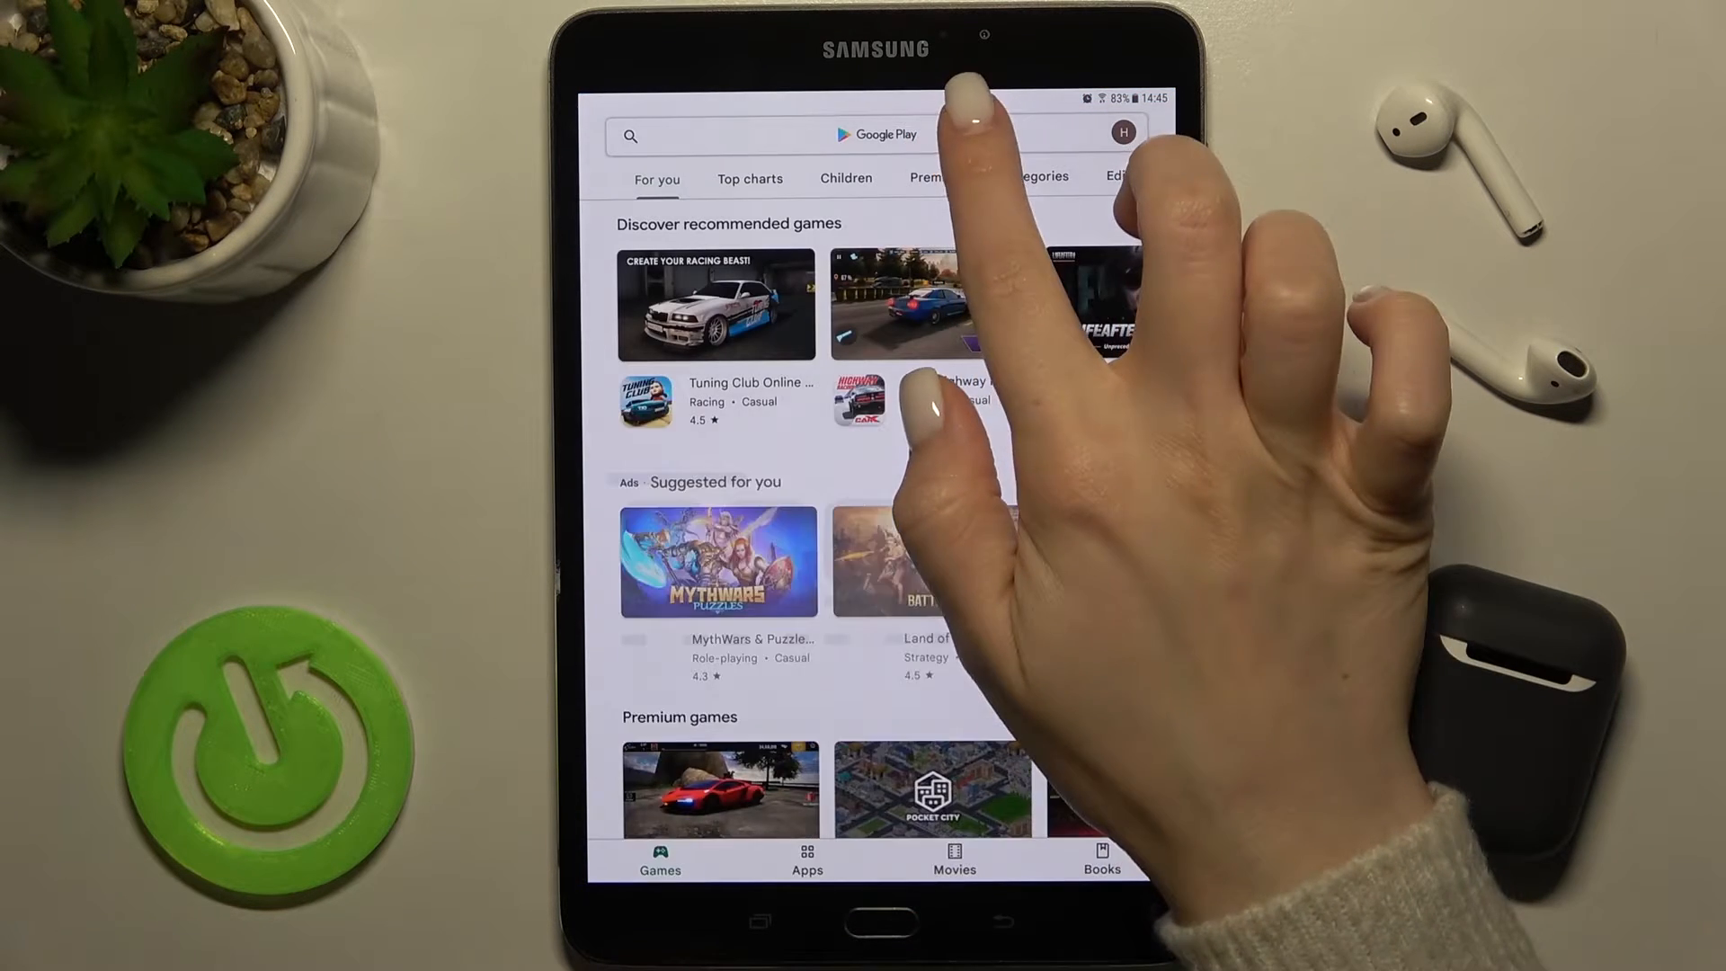
Step: Search 'green app' in the Play Store and open the Green Apple Keyboard page
{"action": "type", "text": "ge"}
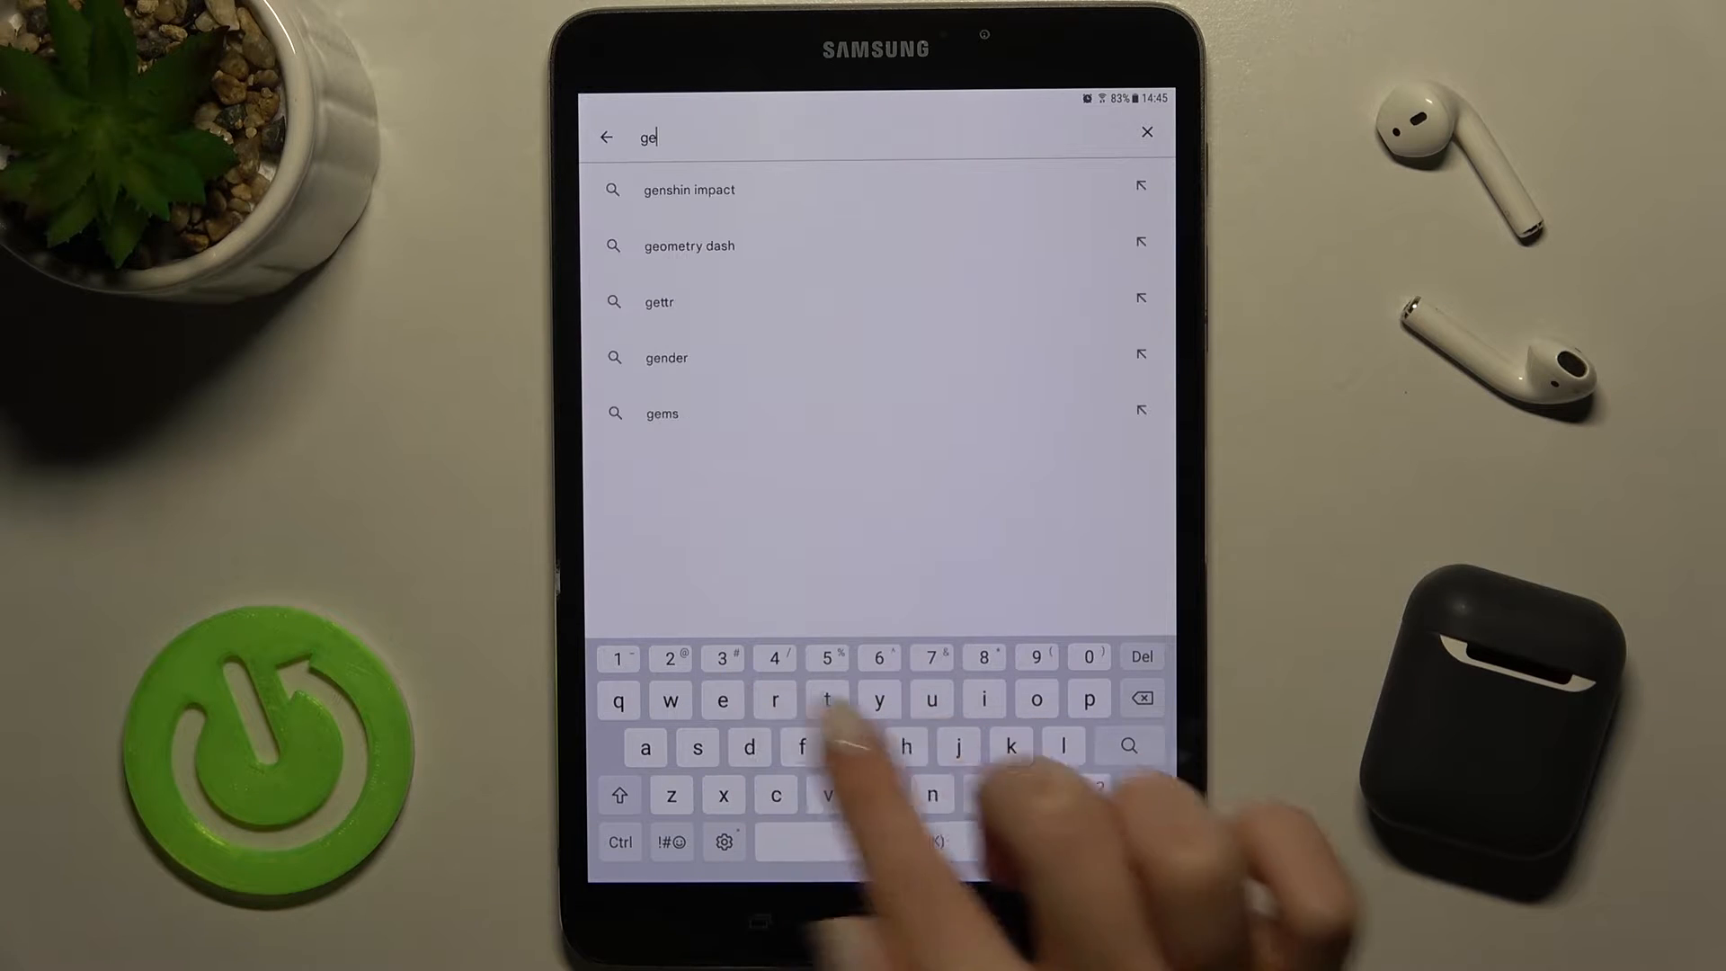
{"action": "type", "text": "reen"}
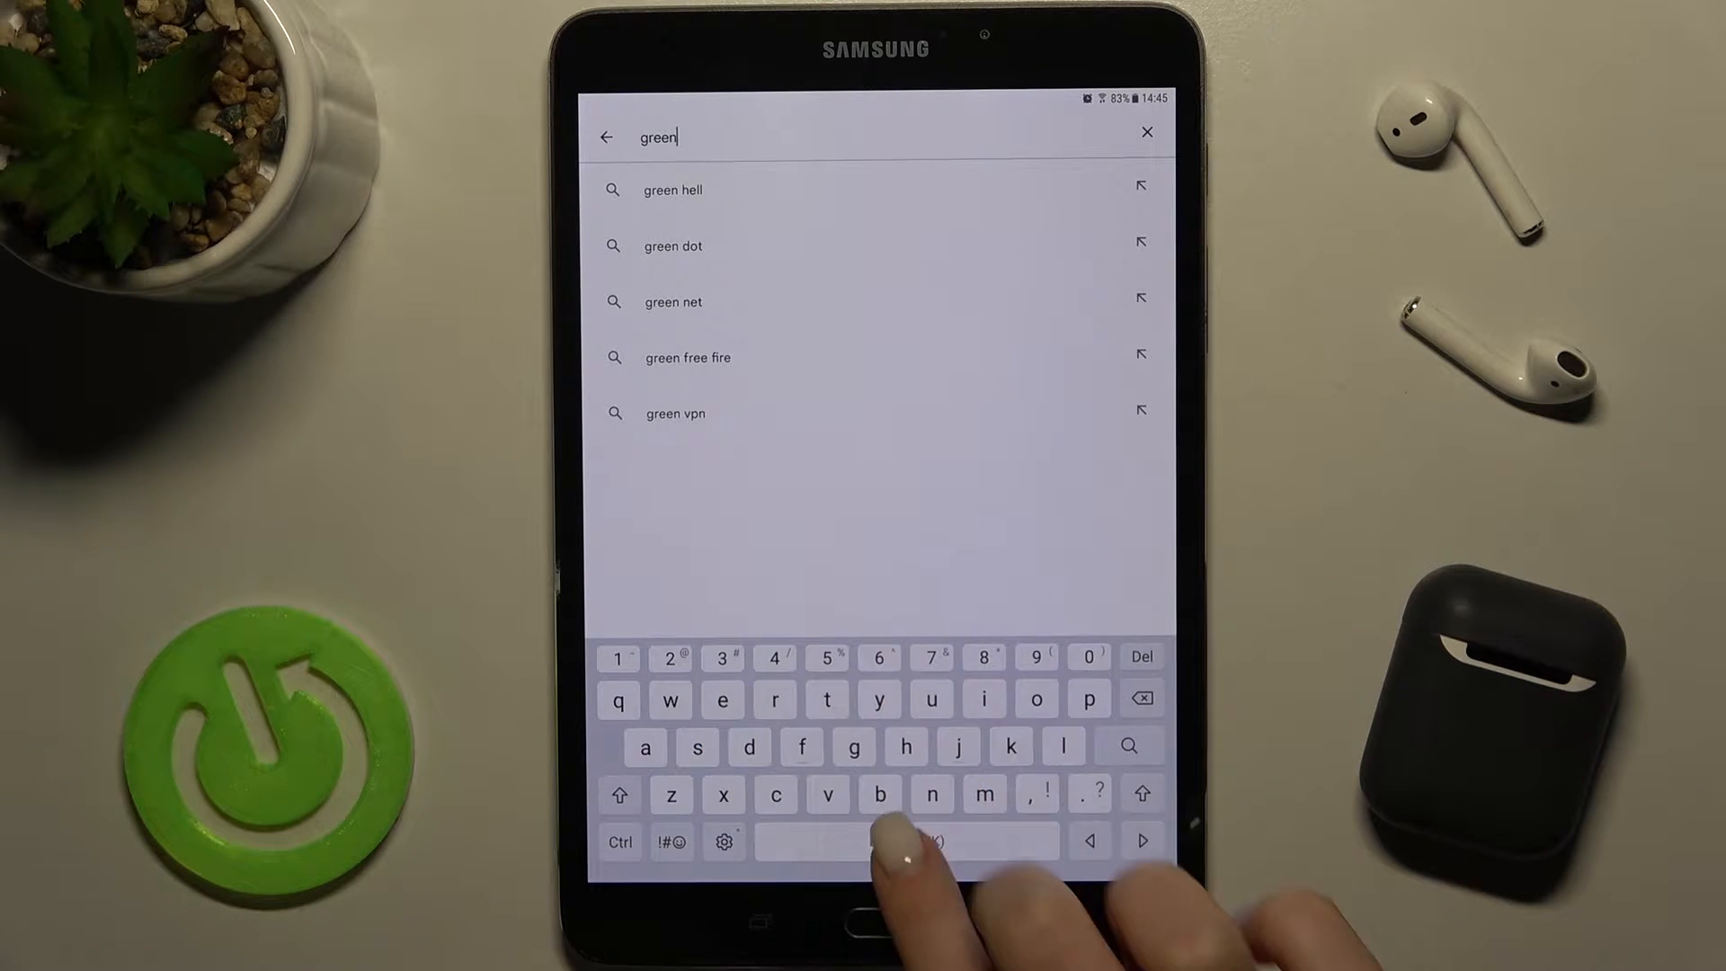
{"action": "type", "text": "app"}
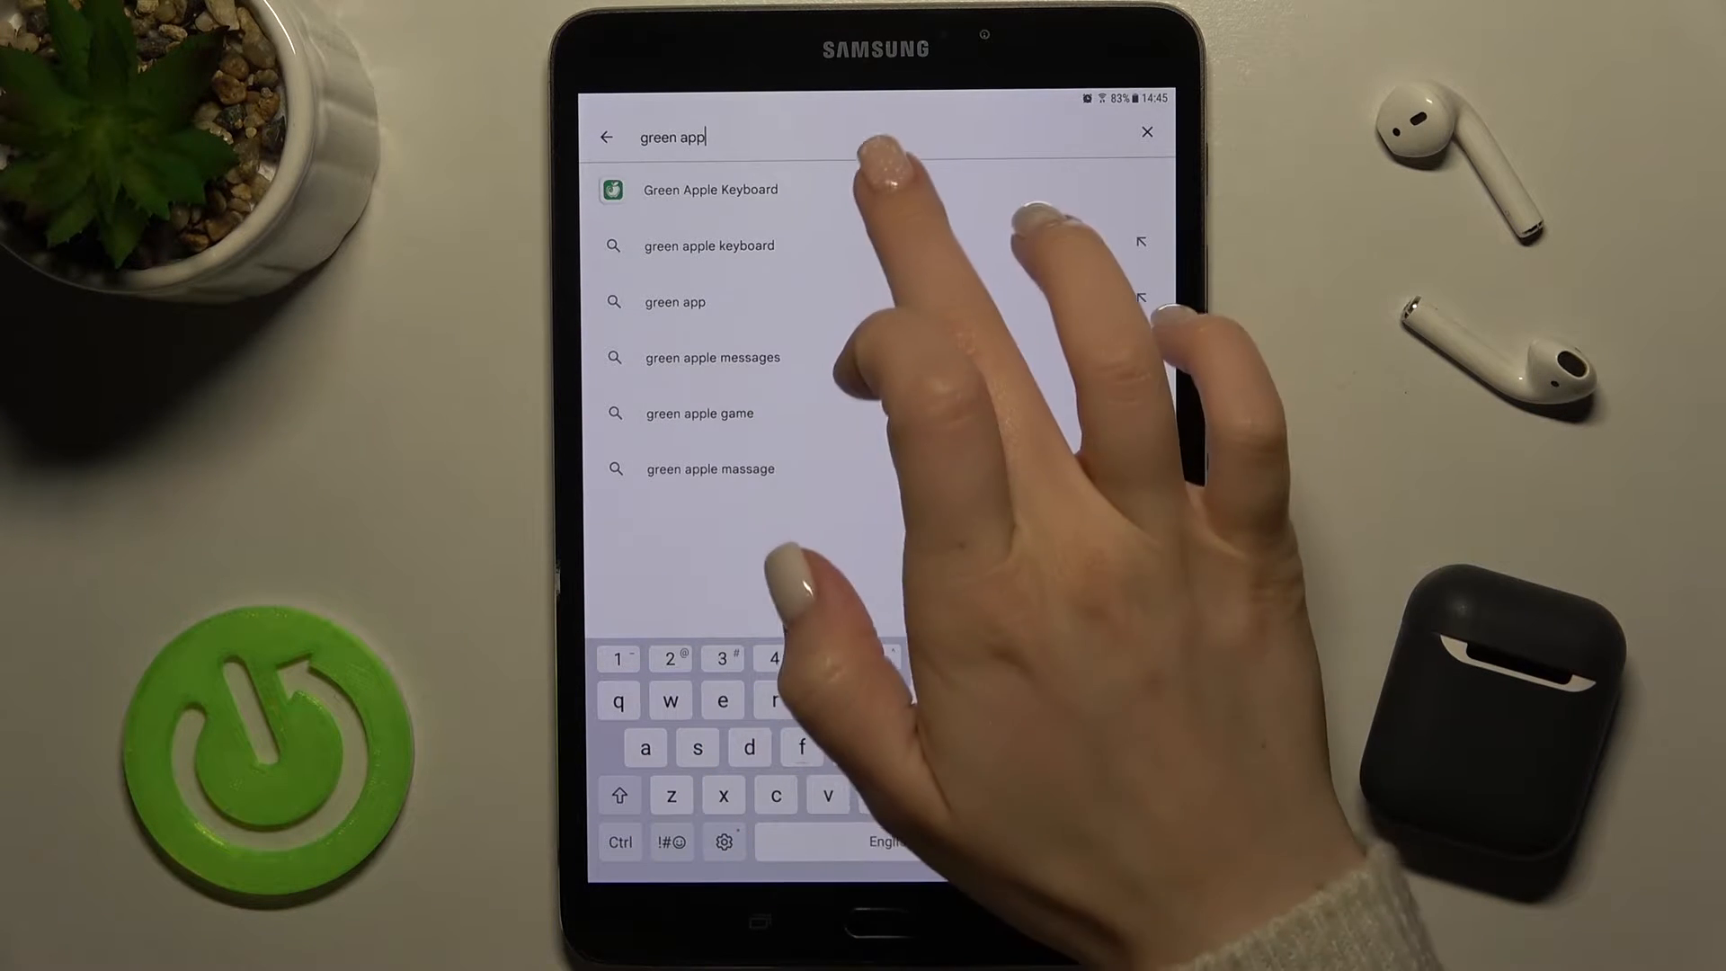
{"action": "left_click", "coordinate": [712, 187]}
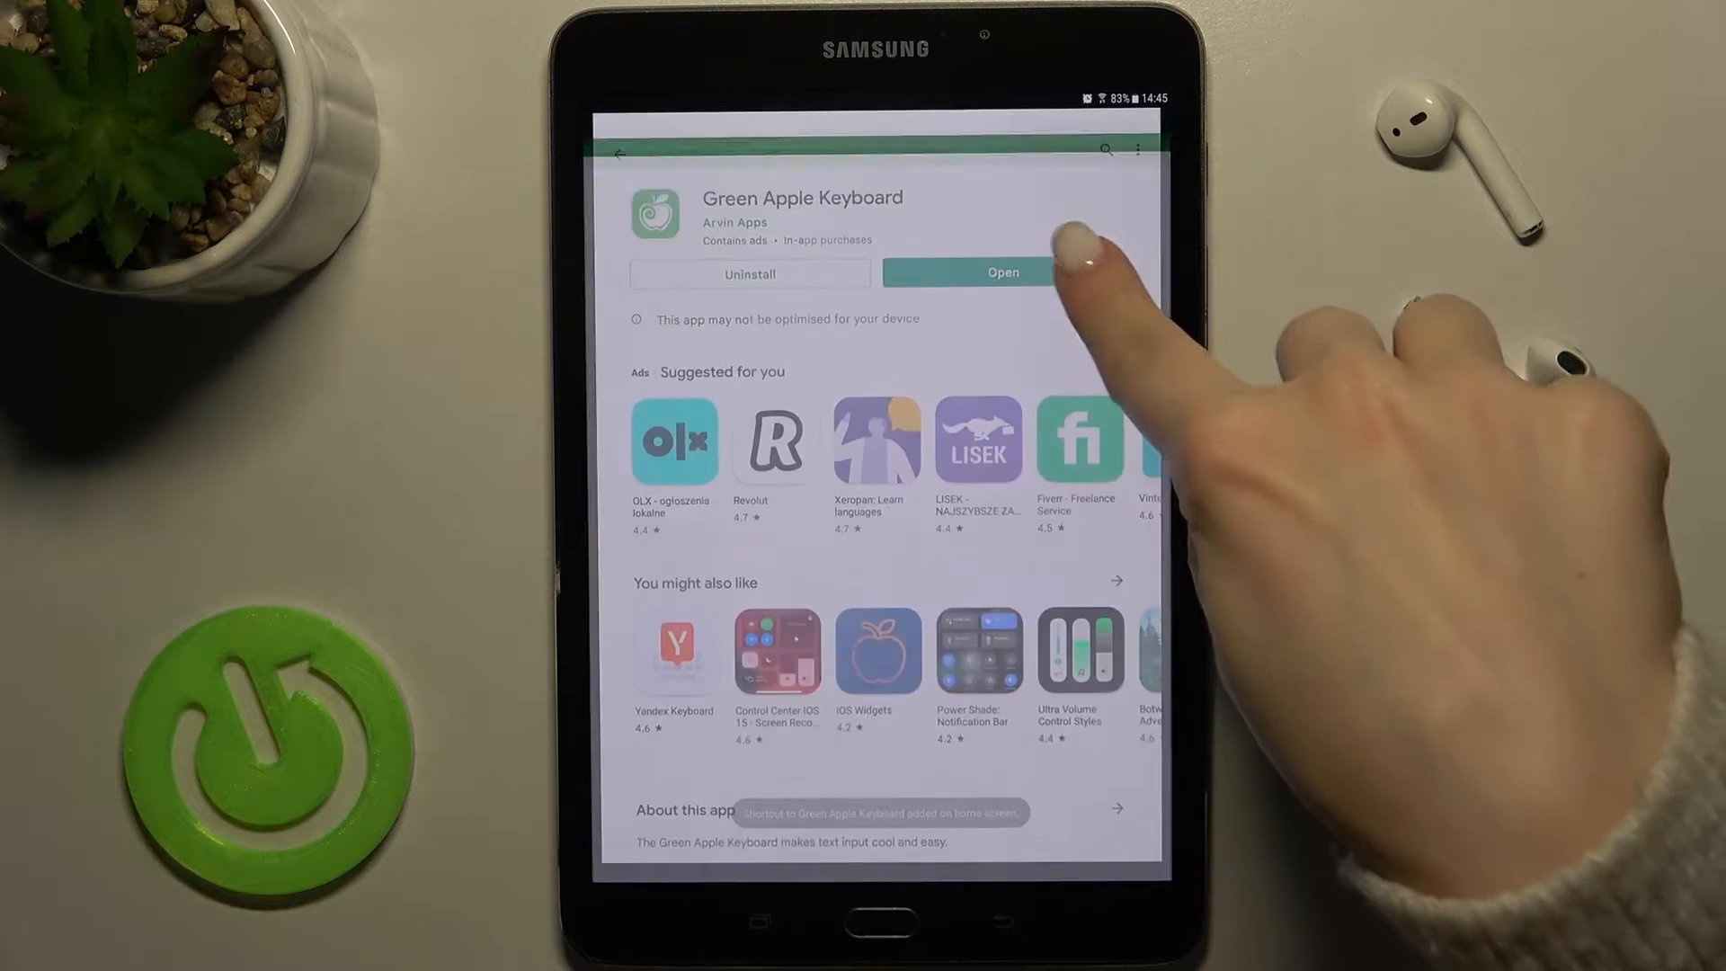
Step: Open Green Apple Keyboard and switch it on under the device's Manage keyboards settings
{"action": "left_click", "coordinate": [1004, 272]}
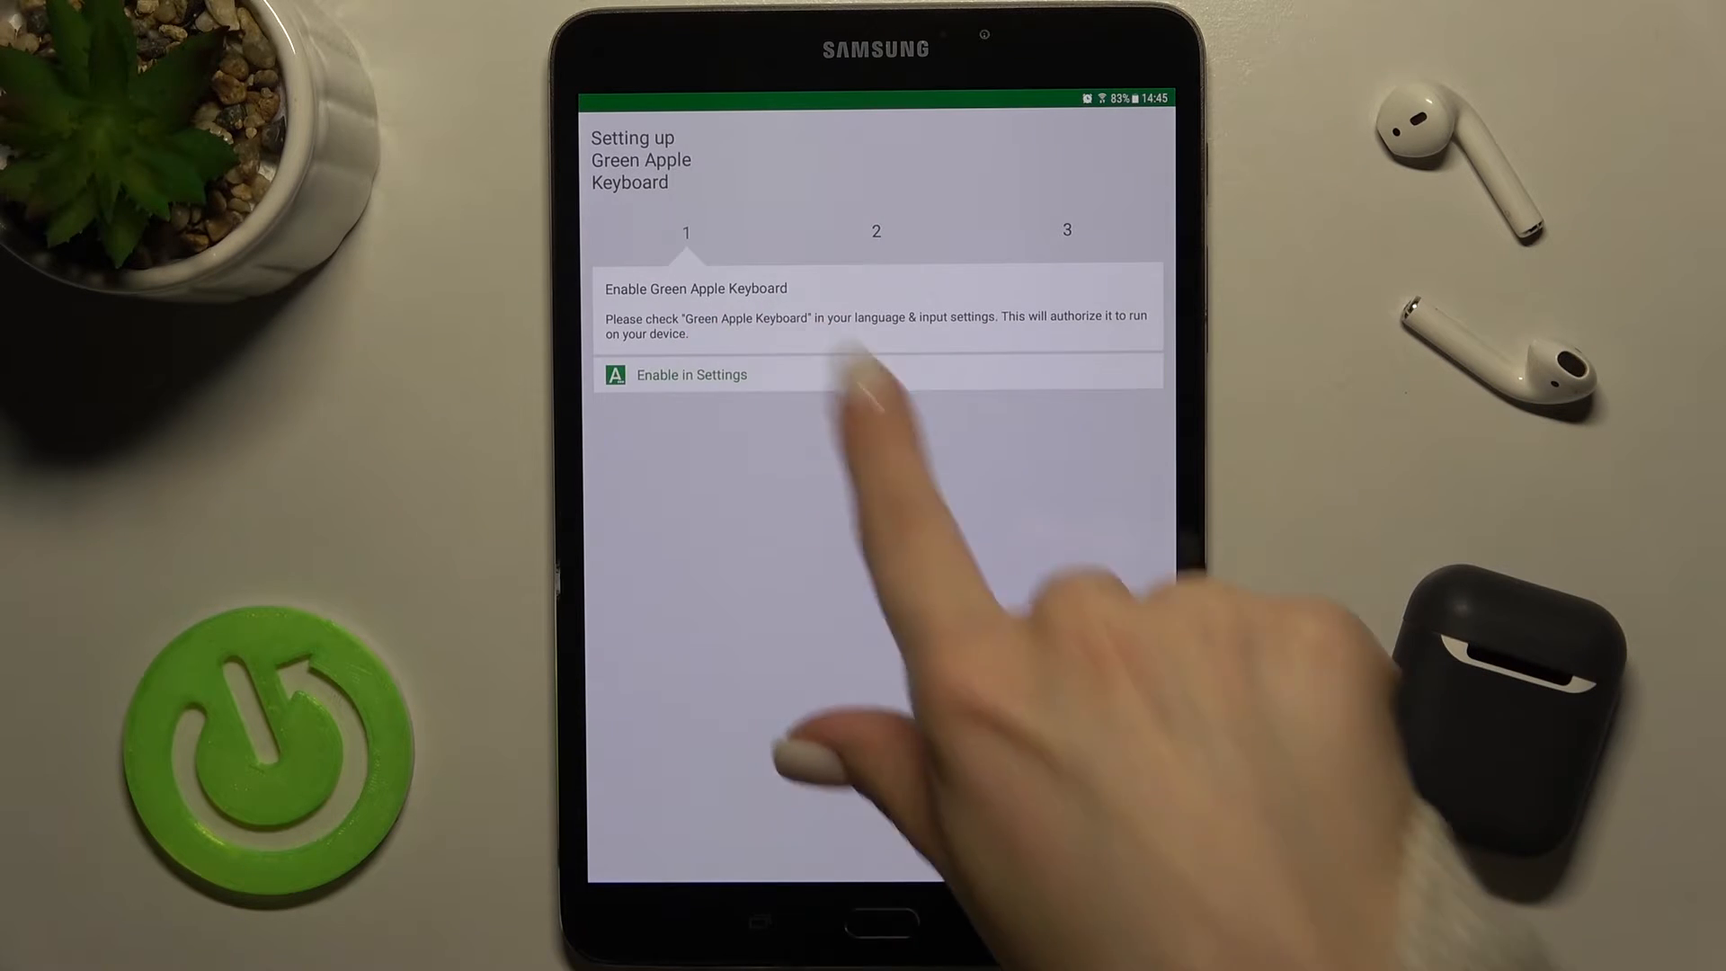
{"action": "left_click", "coordinate": [691, 374]}
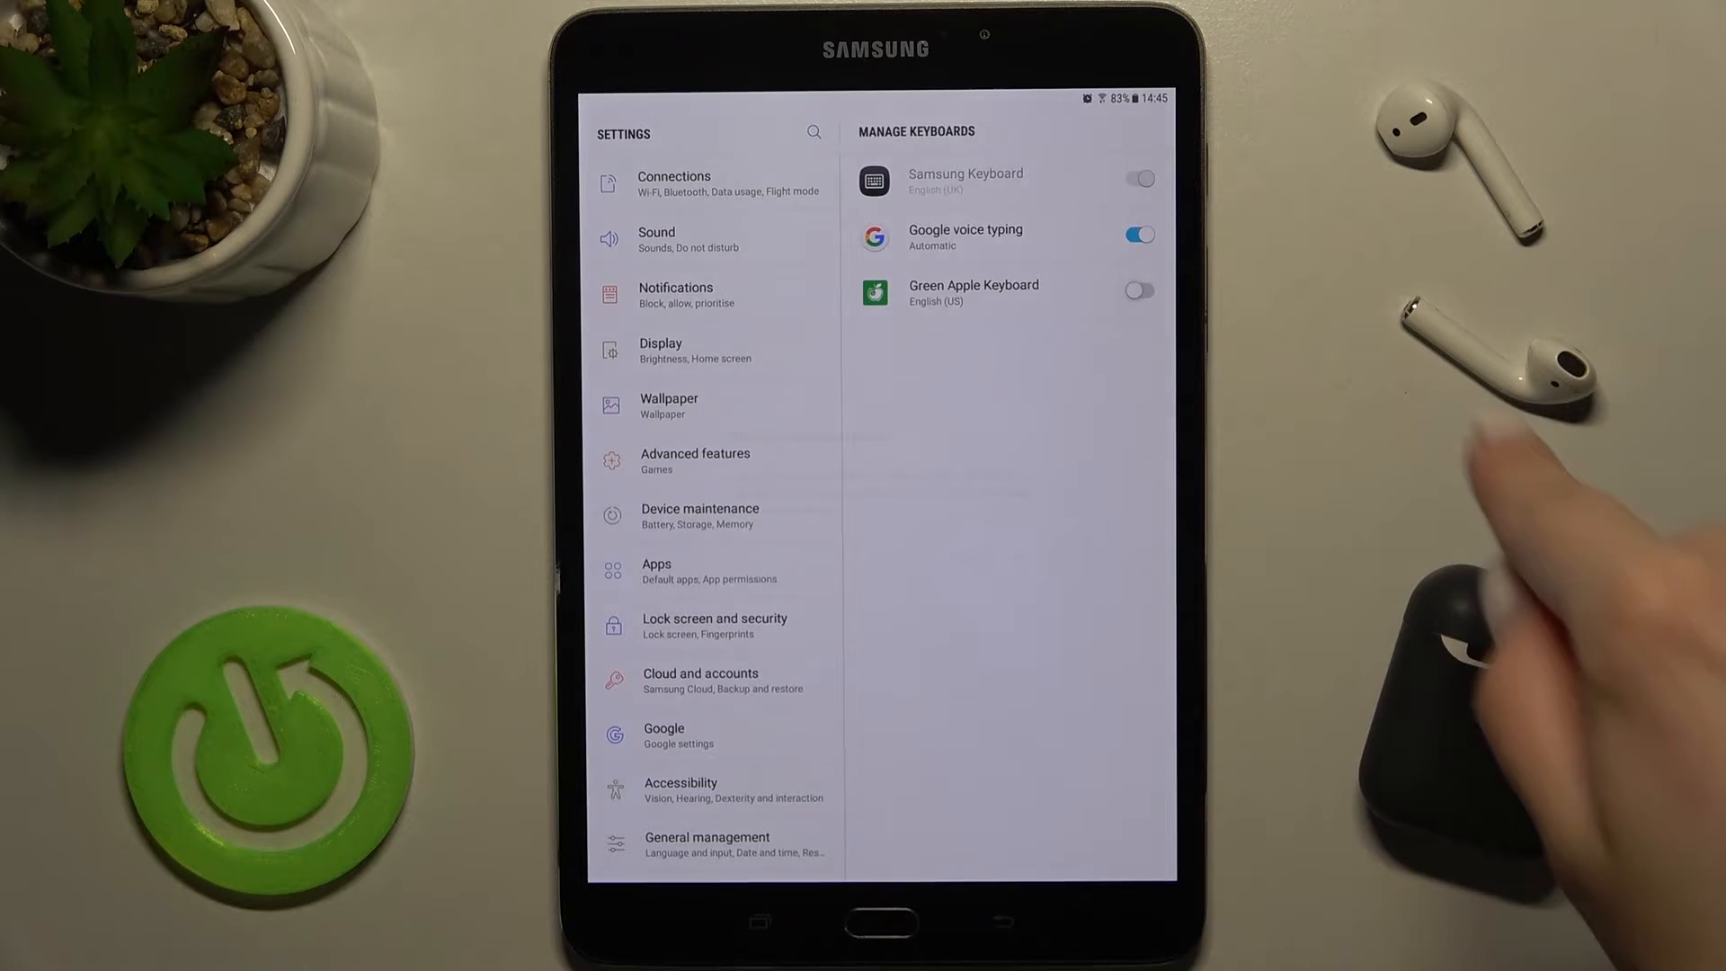
{"action": "left_click", "coordinate": [1138, 290]}
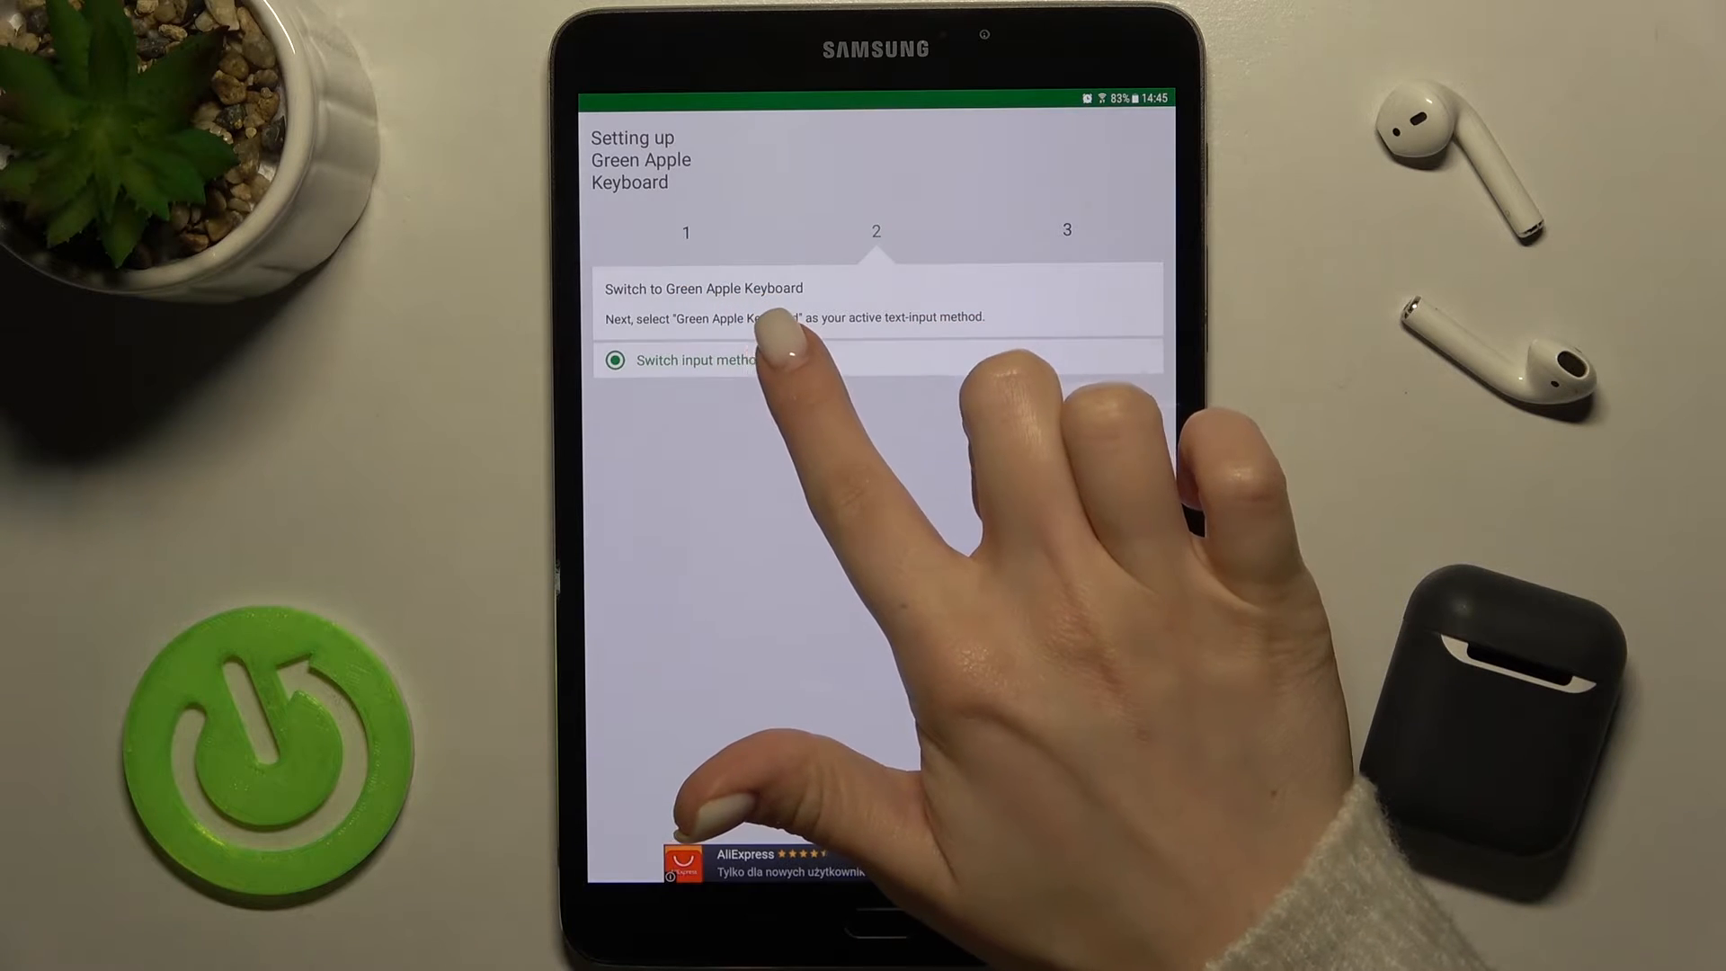
Step: Choose English (US) Green Apple Keyboard in the Change keyboard dialog
{"action": "left_click", "coordinate": [700, 359]}
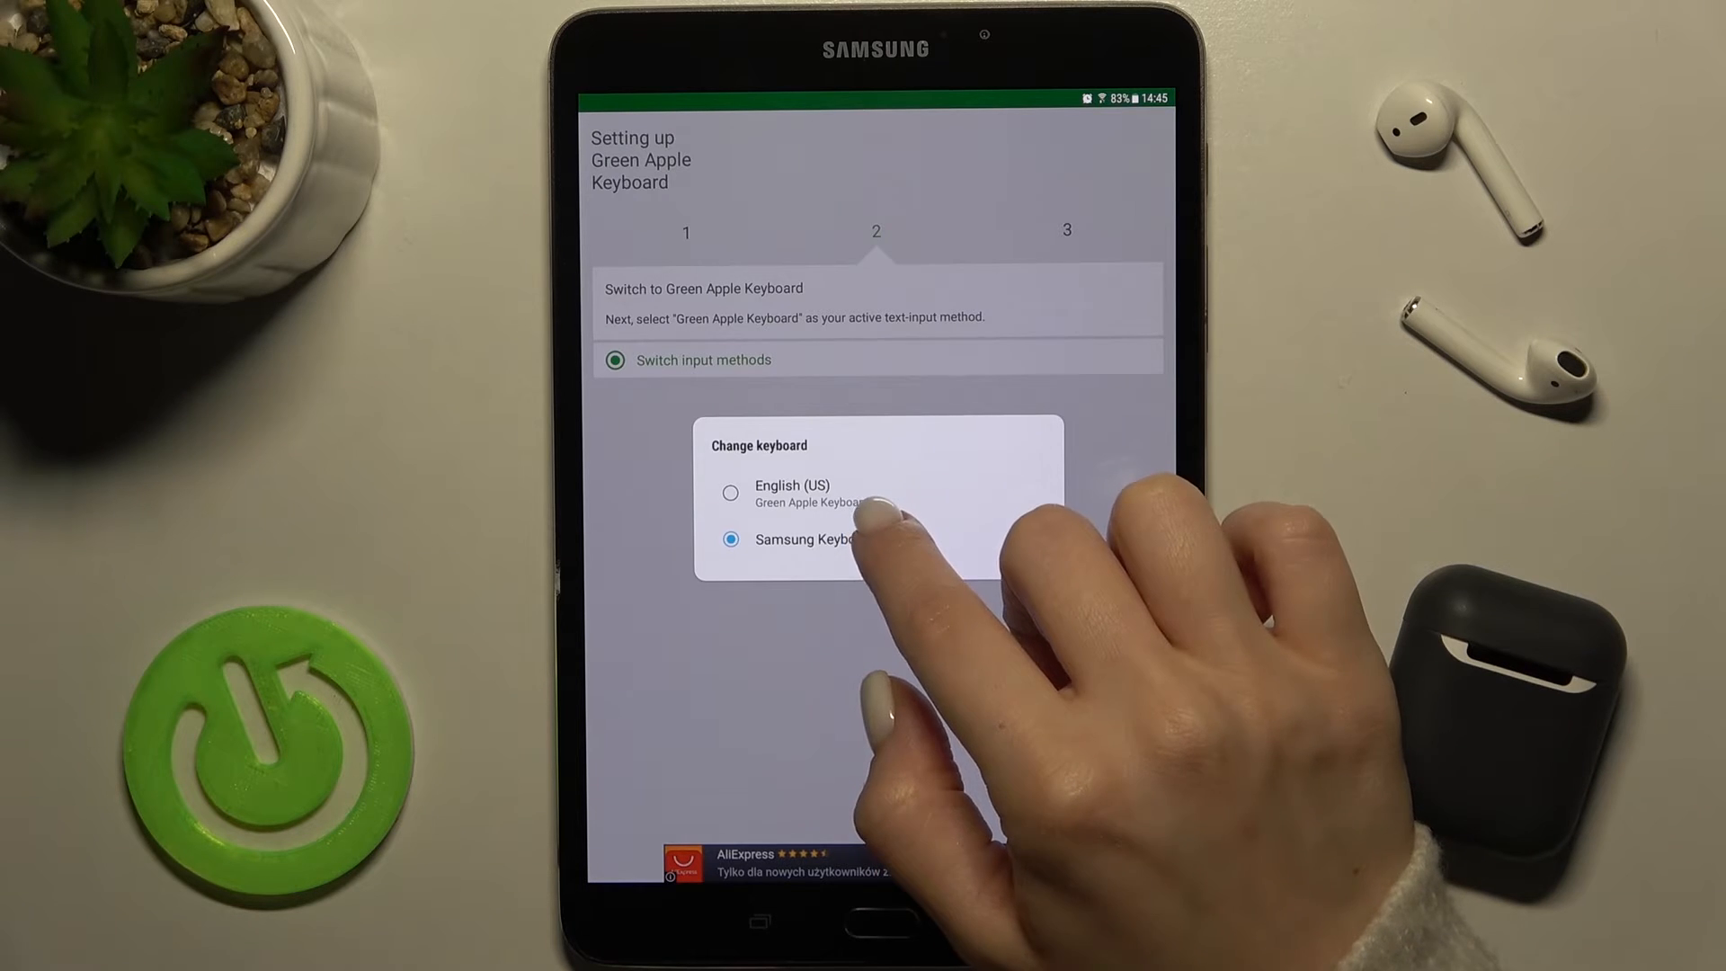
{"action": "left_click", "coordinate": [790, 494]}
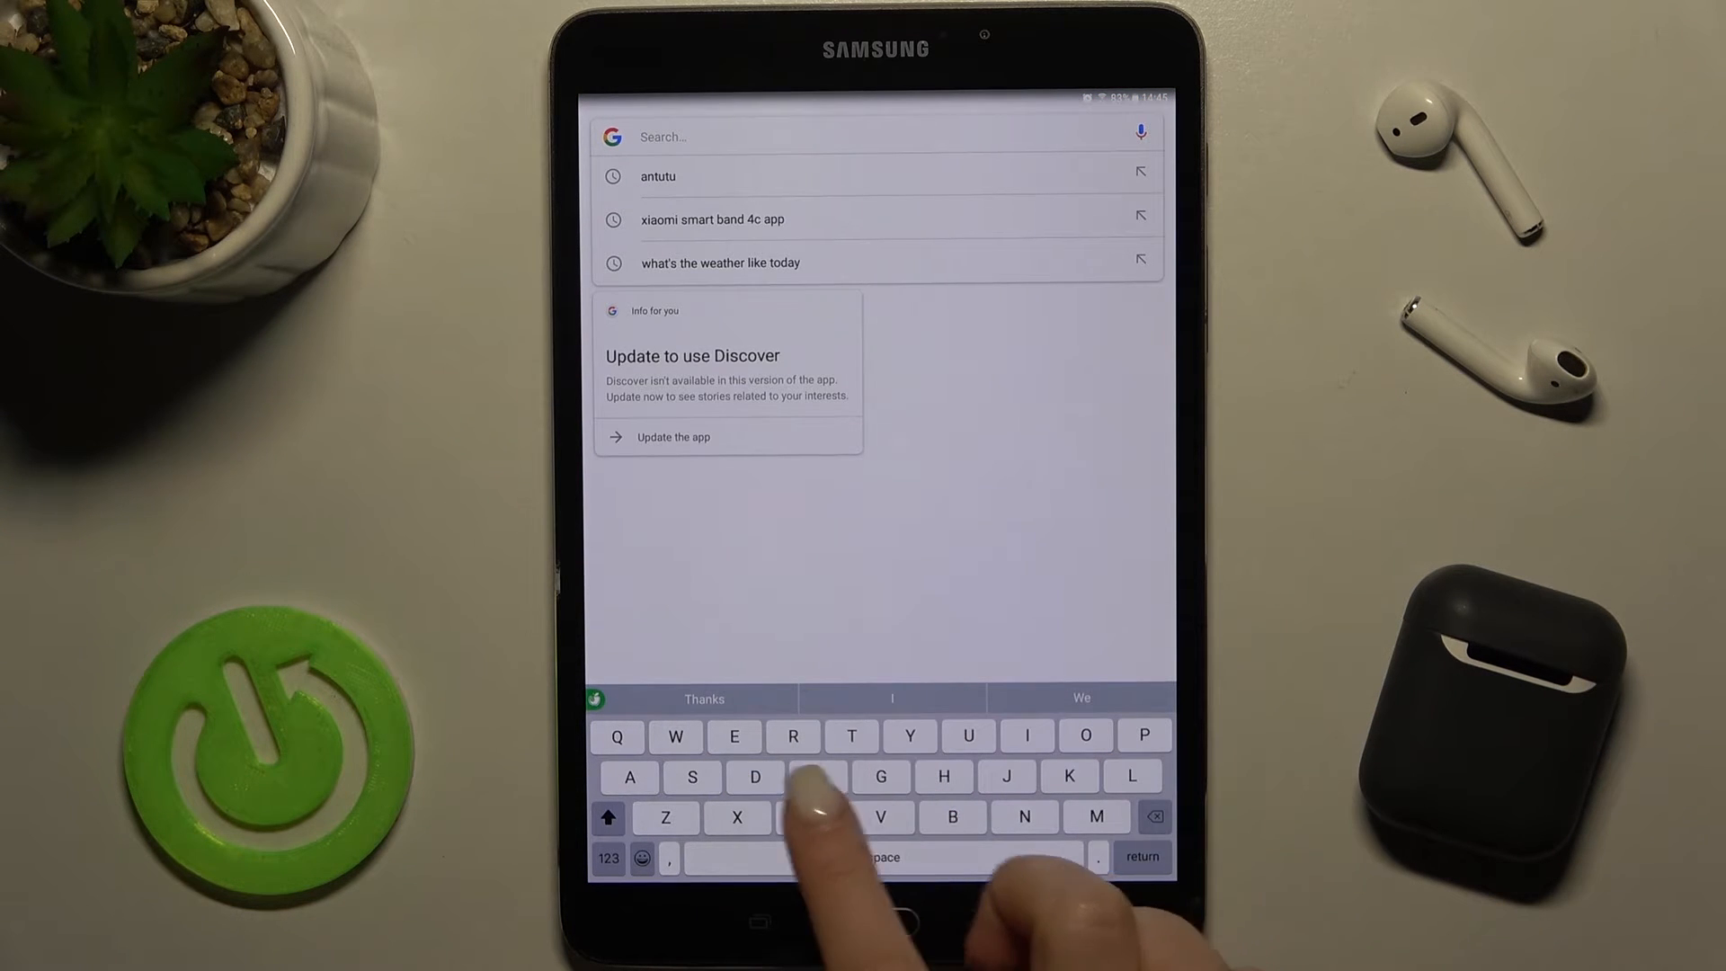
Step: Open the smileys and people emoji panel in the Google search field
{"action": "left_click", "coordinate": [642, 858]}
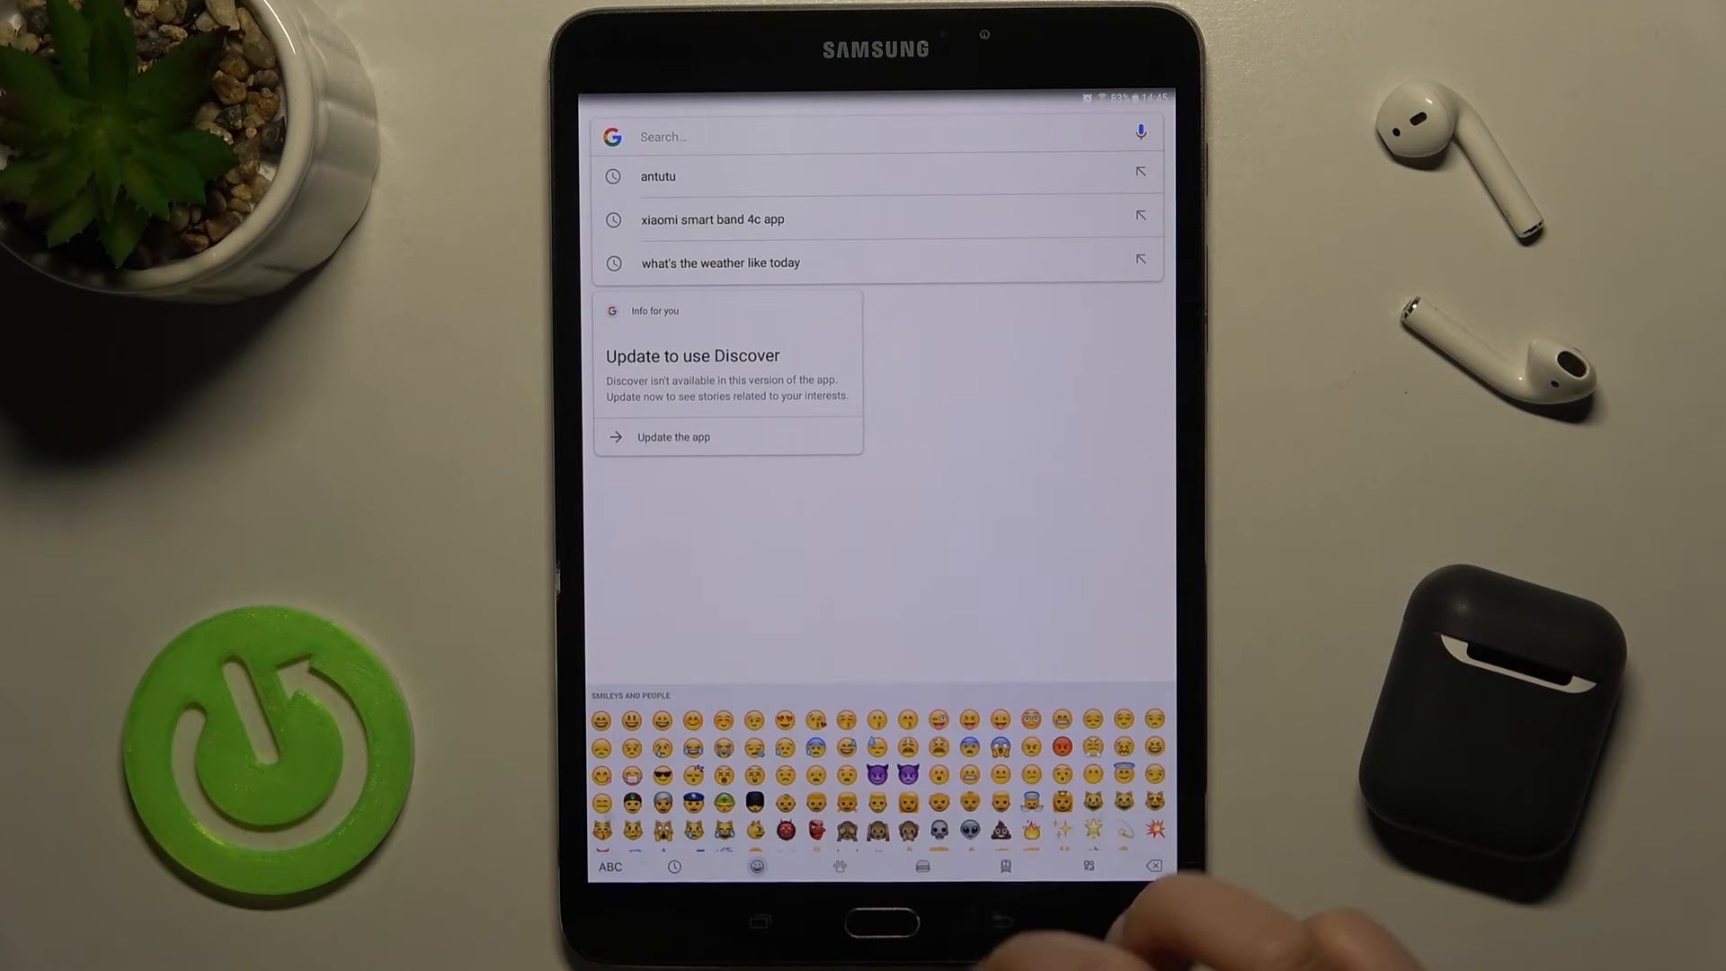